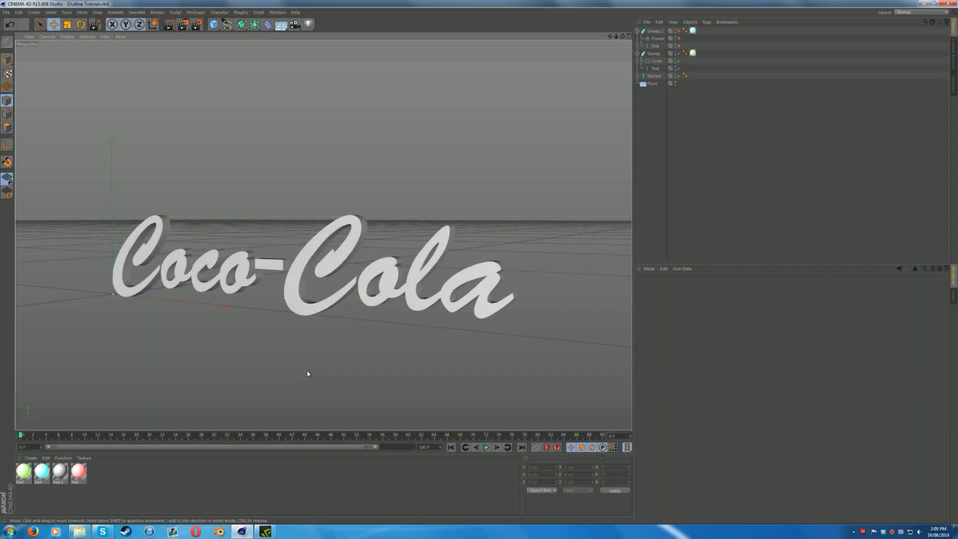
mouse_move(322, 339)
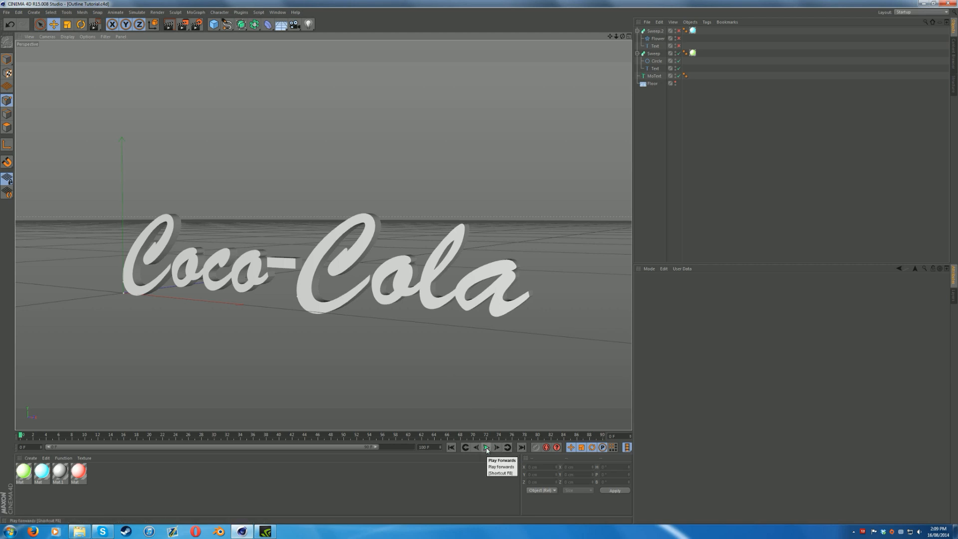
- Play the finished Coco-Cola example scene's animation before starting a new scene
click(485, 461)
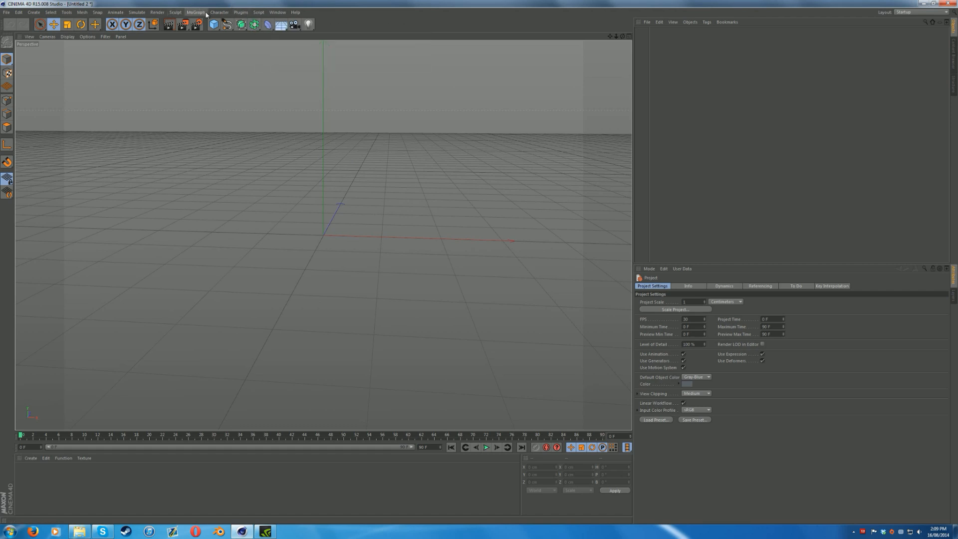
- Create a MoText reading 'Homeless' in Poplar Std Black, centred, 80 cm deep
click(197, 12)
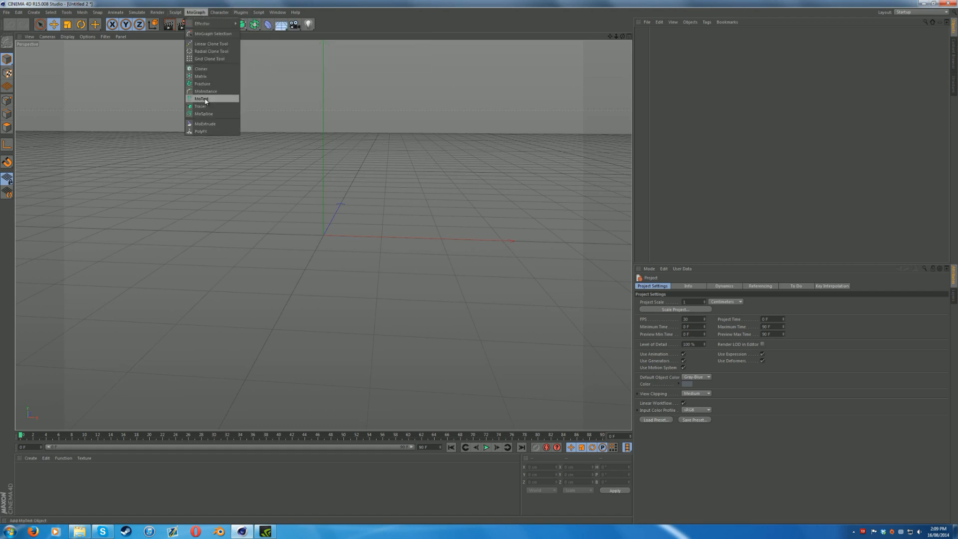
click(202, 98)
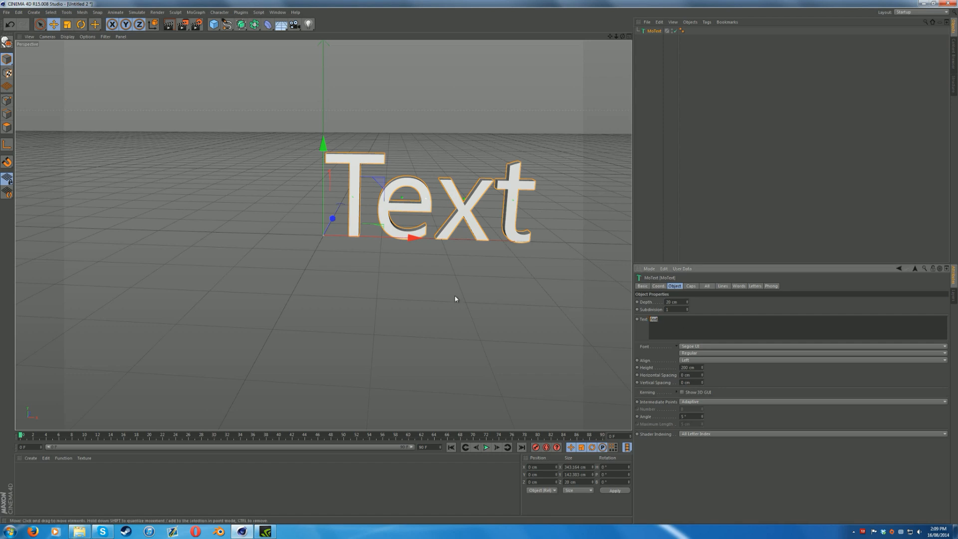
text(Homeless)
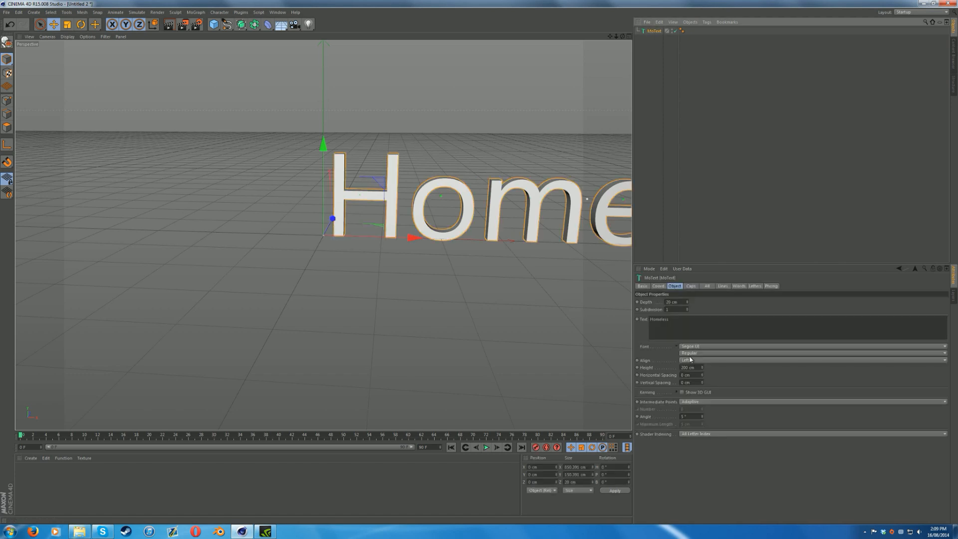
click(707, 346)
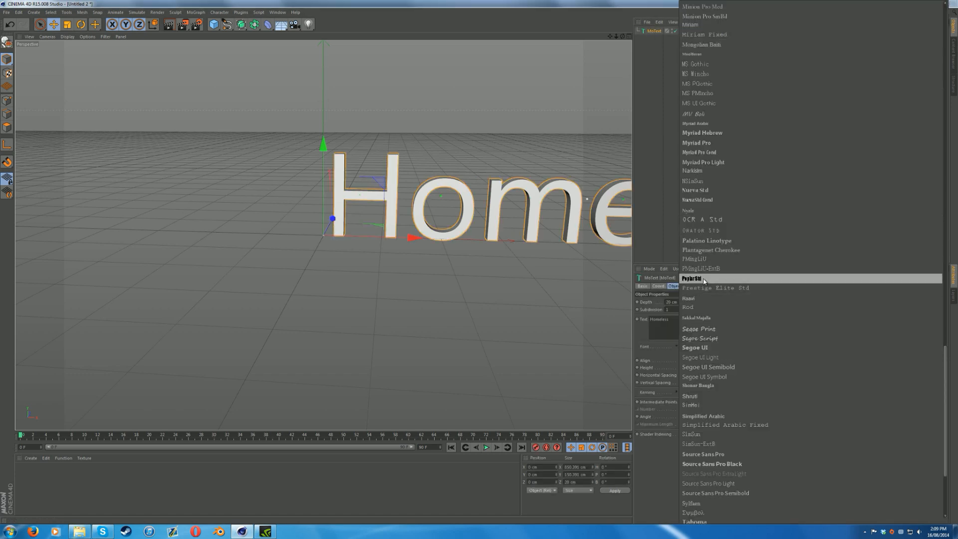
click(692, 278)
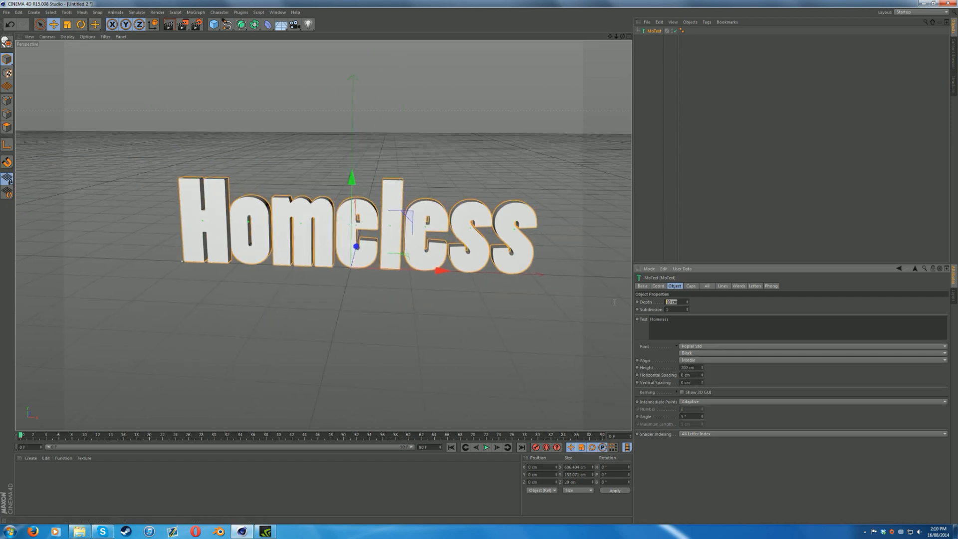
text(80 cm)
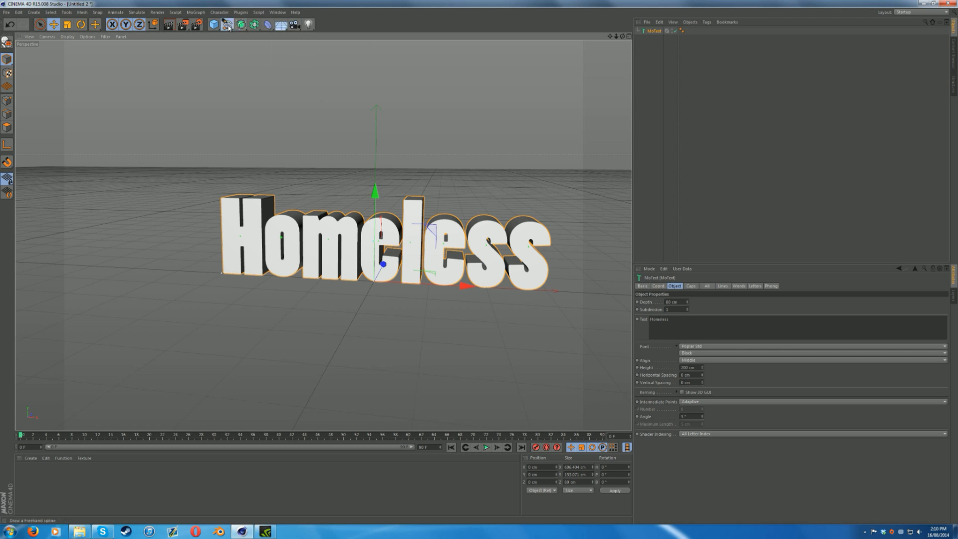
click(224, 24)
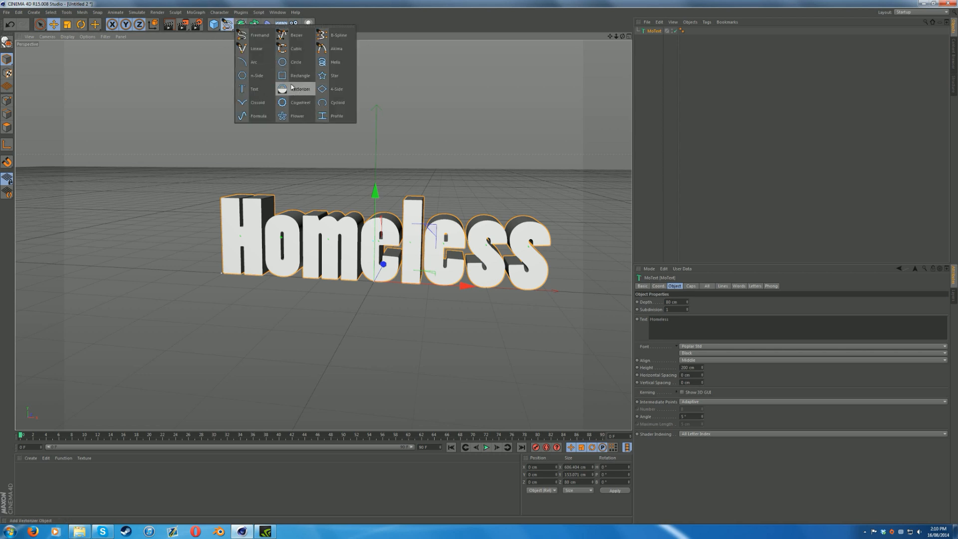
- Add a 'Homeless' text spline in Poplar Std Black, middle-aligned to match the MoText
click(252, 89)
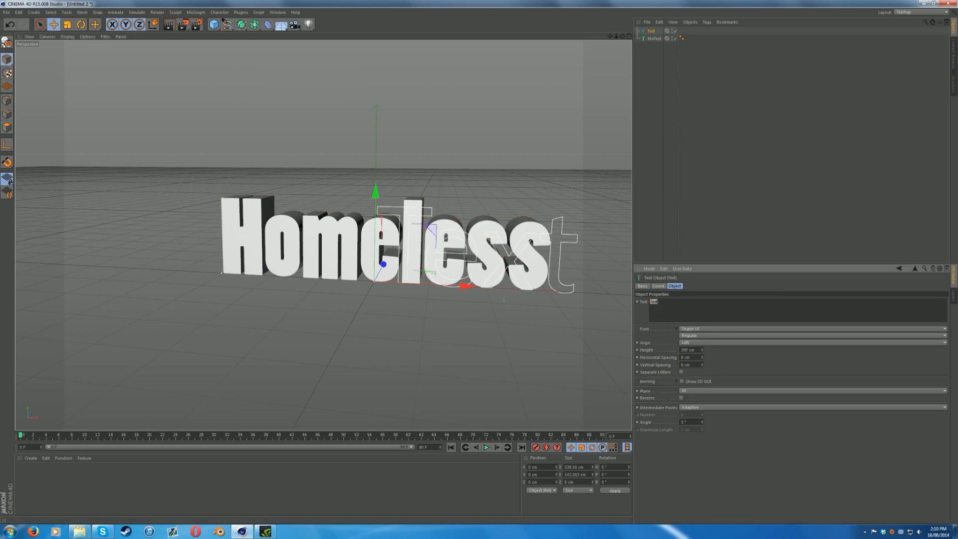
text(Homeless)
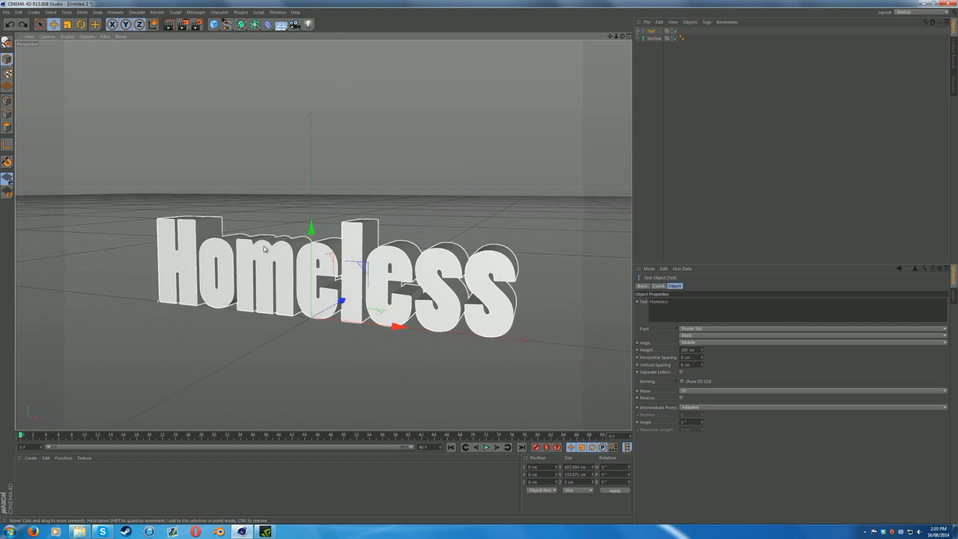
click(239, 25)
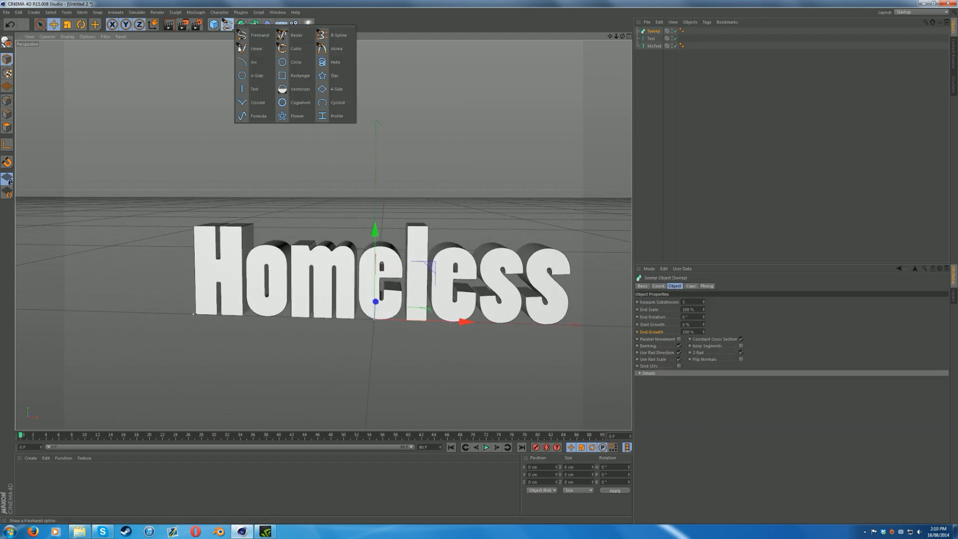
- Nest a circle profile and the Homeless text spline in the Sweep, shrinking the circle radius
click(281, 62)
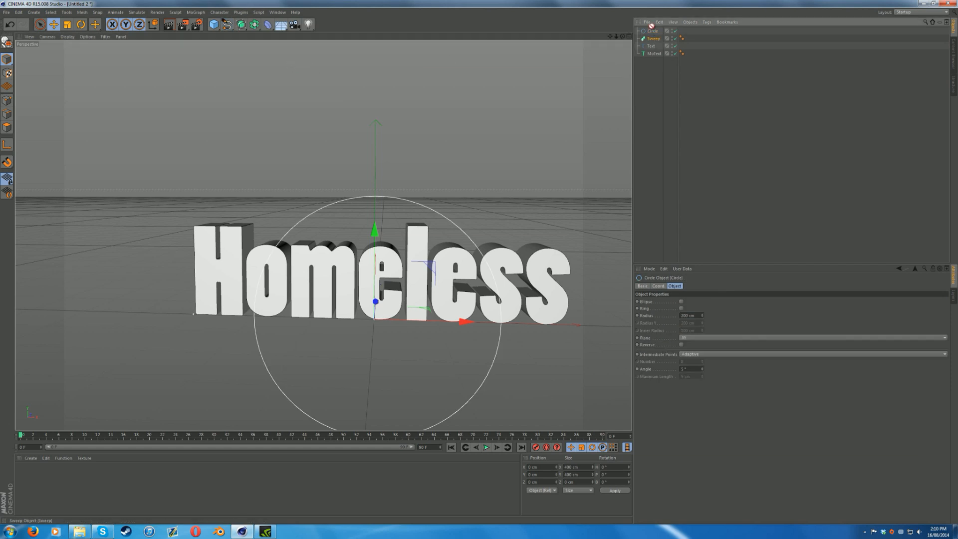
click(651, 38)
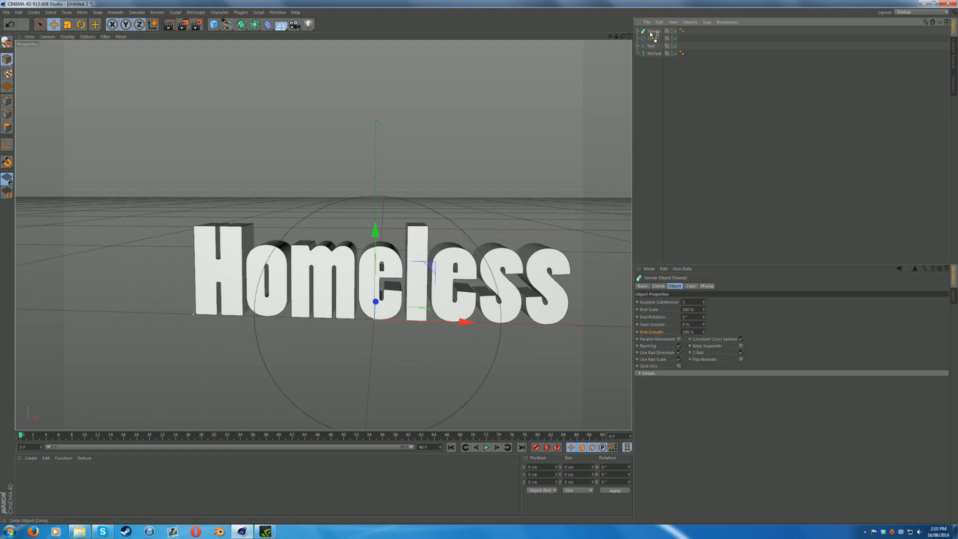
click(652, 39)
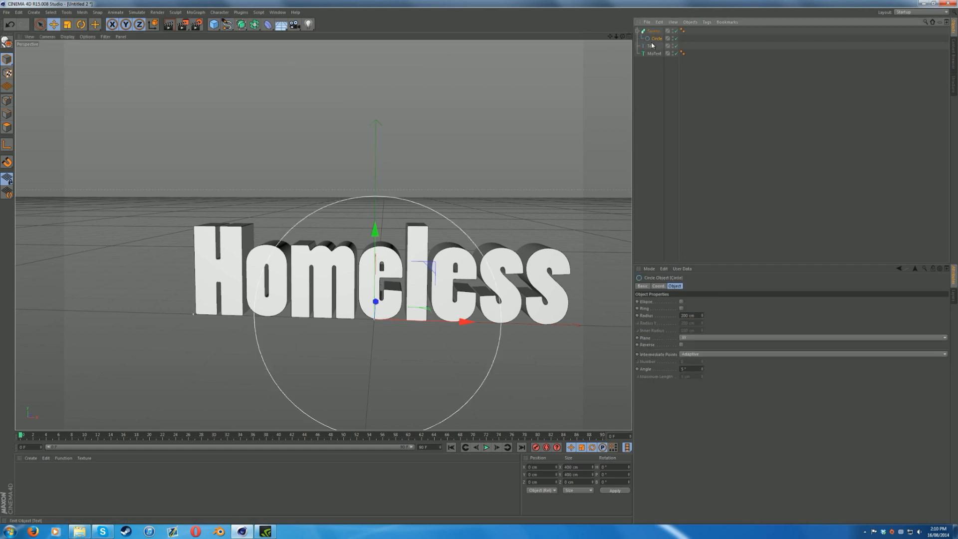
click(649, 45)
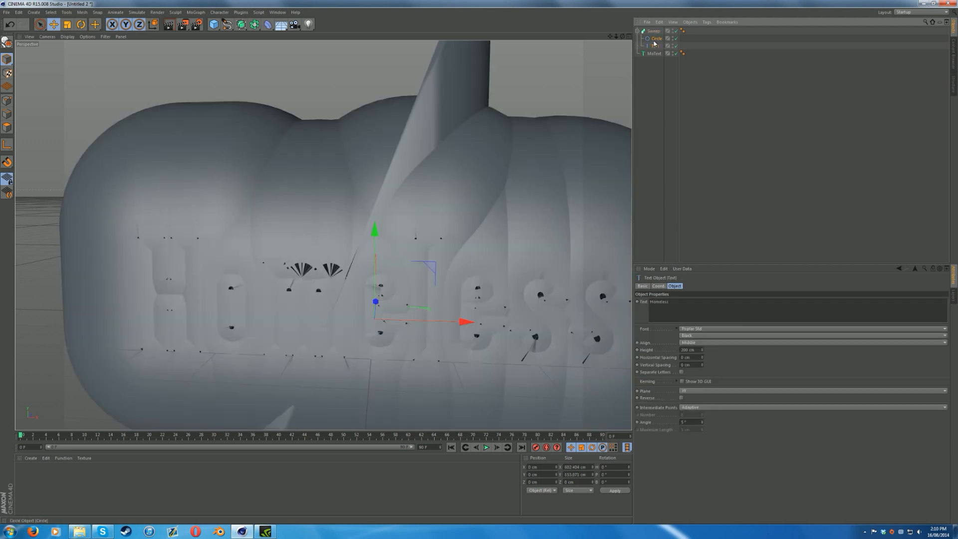
click(655, 38)
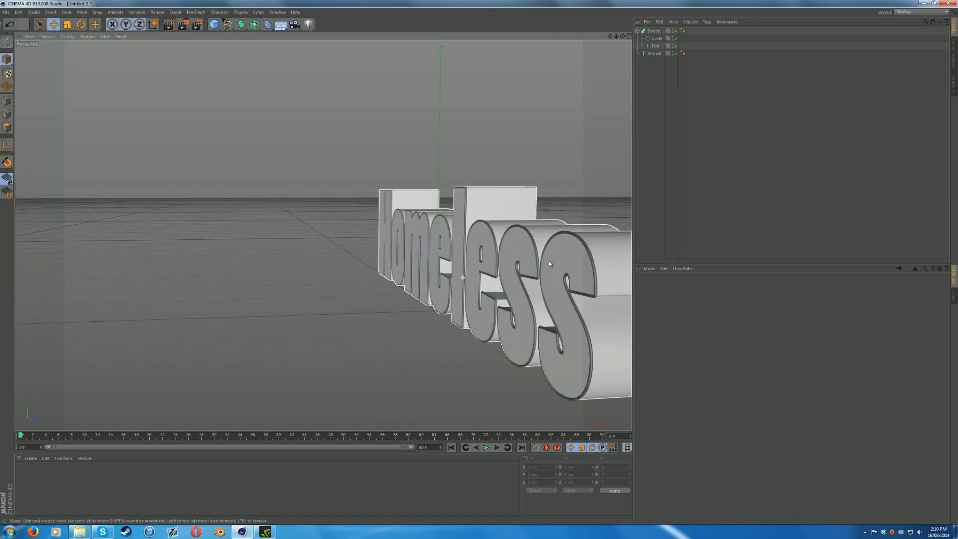
scroll(down, 3)
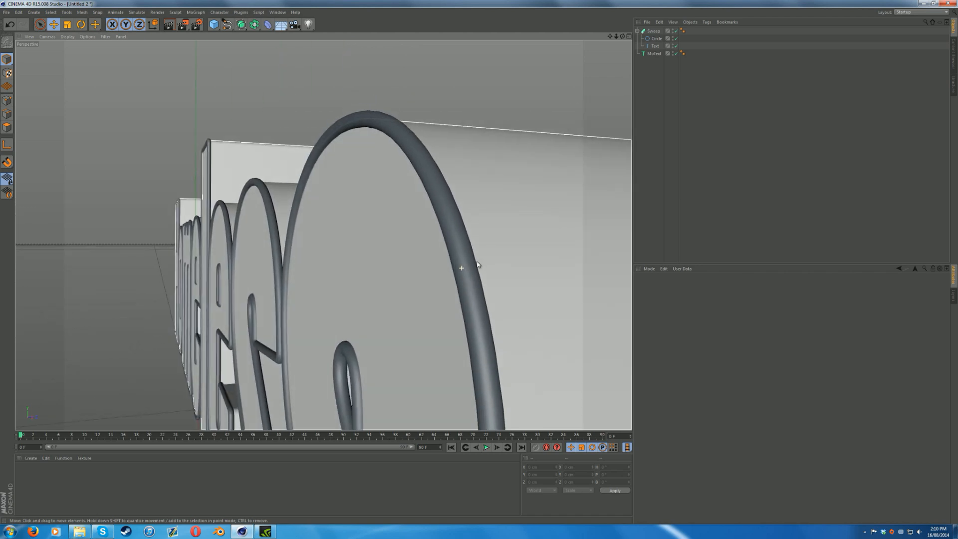
click(653, 38)
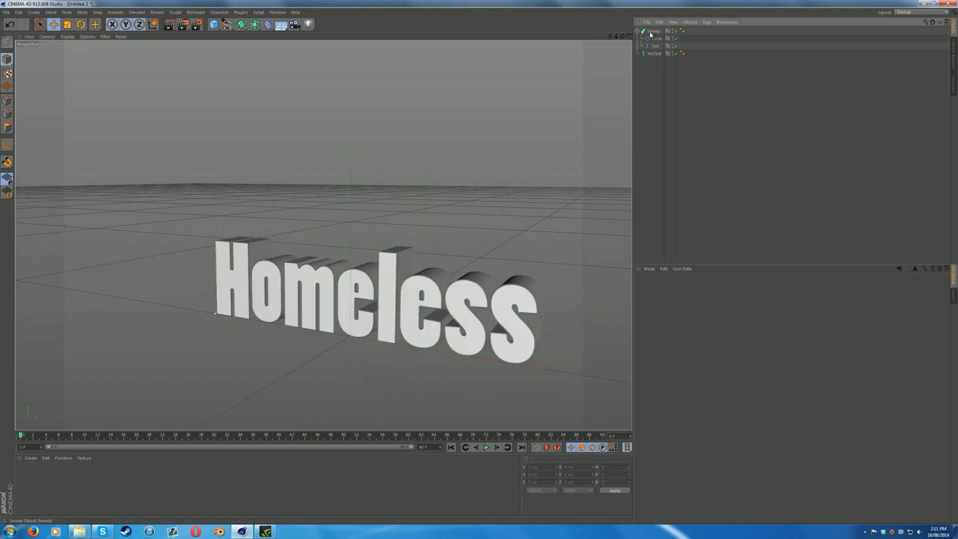
- Select the Sweep to show its settings and jump to the animation's last frame
click(651, 32)
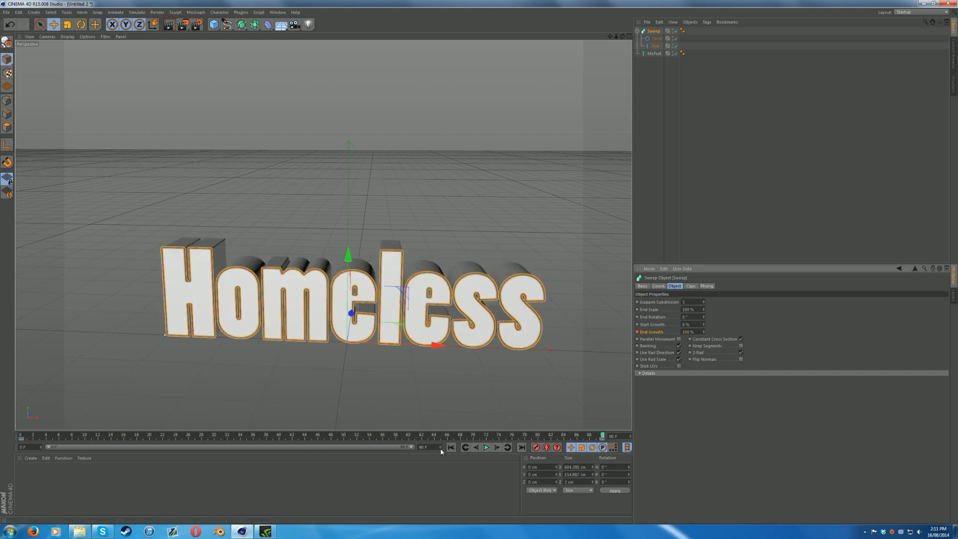
click(487, 461)
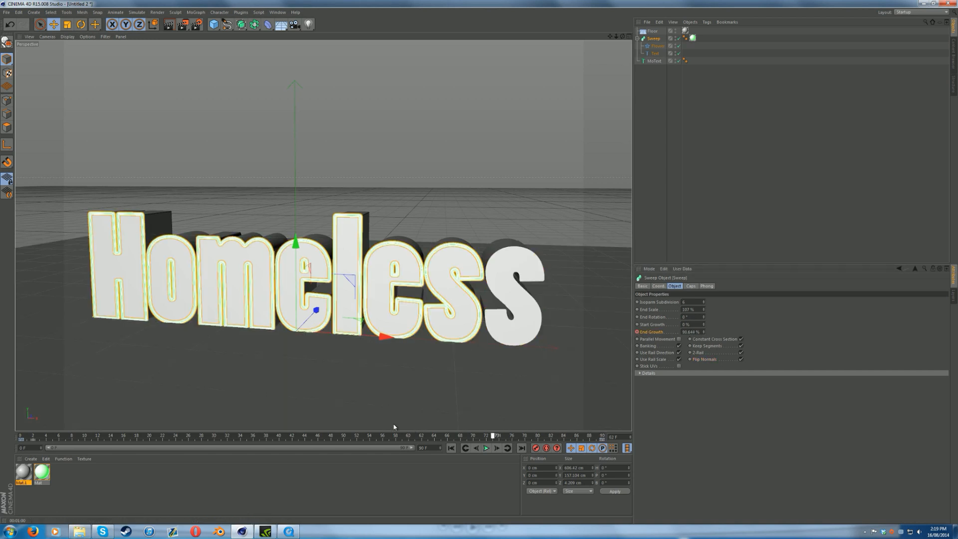
- Scrub through and play back the green outline growing along the Homeless letters
drag(492, 435, 112, 435)
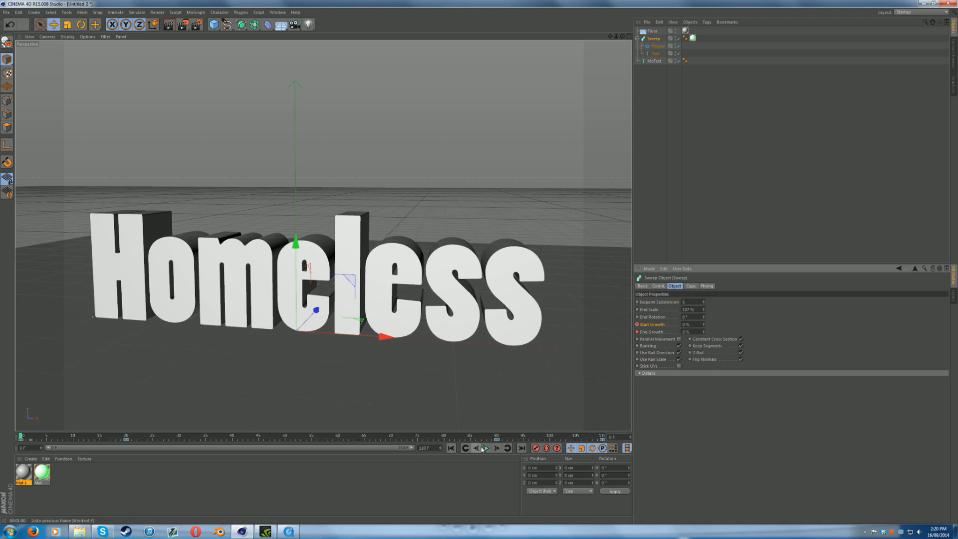
click(487, 448)
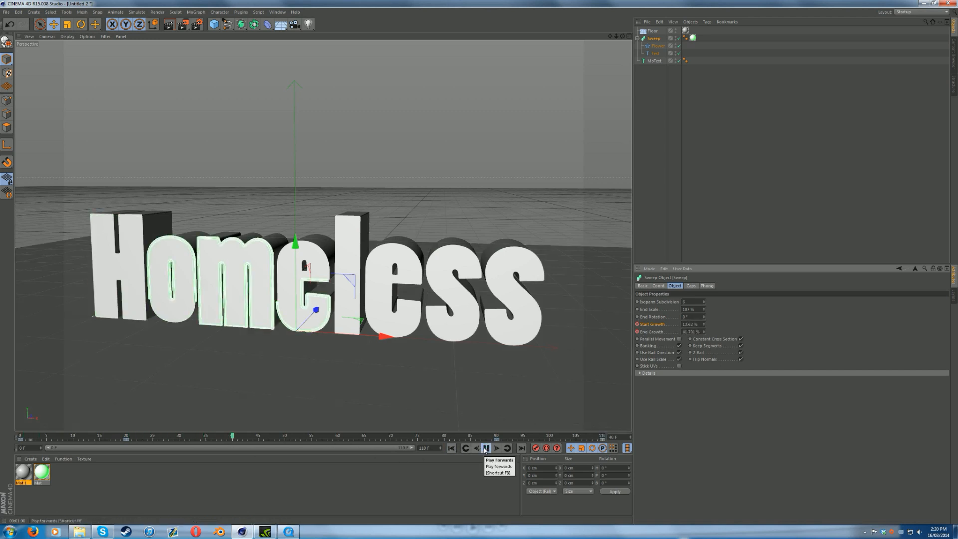
click(489, 461)
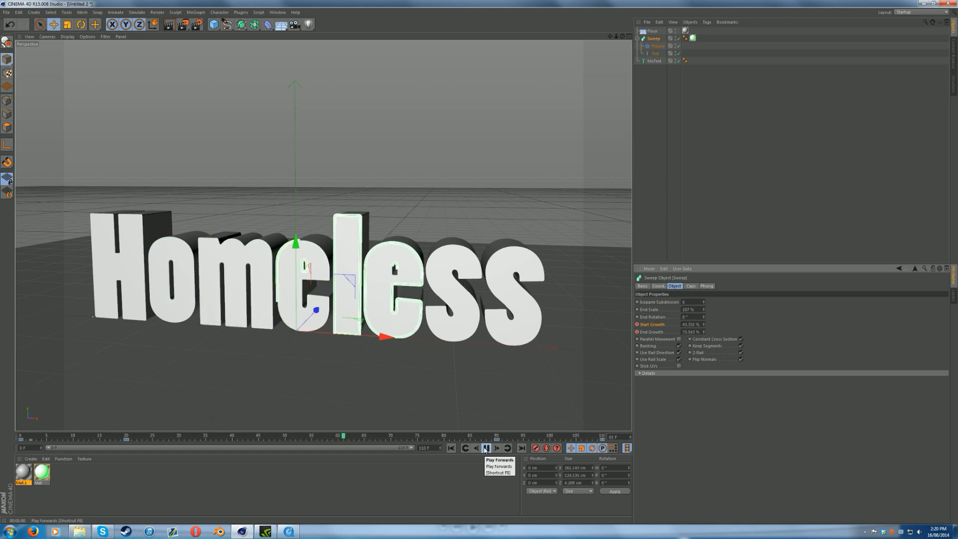
- Create a new white material and open it in the Material Editor
click(489, 447)
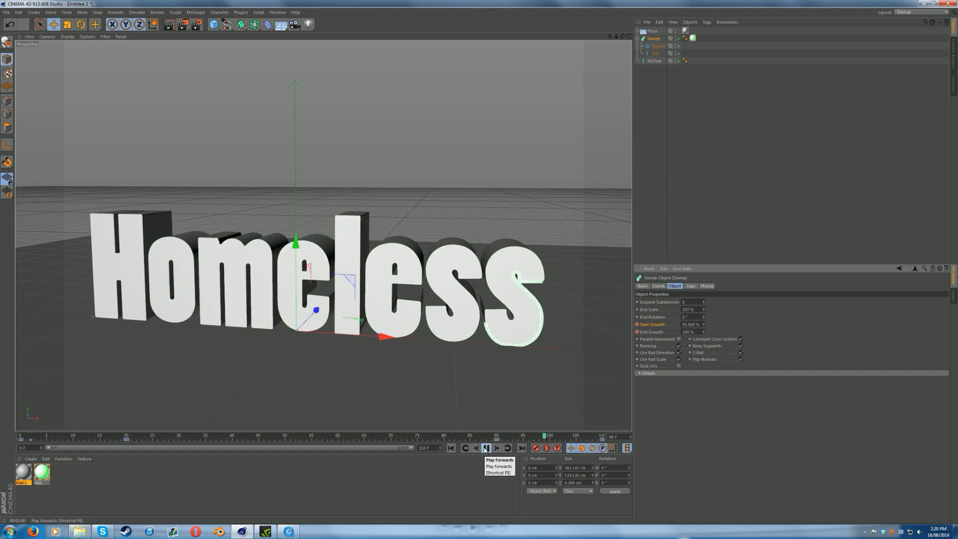
click(489, 448)
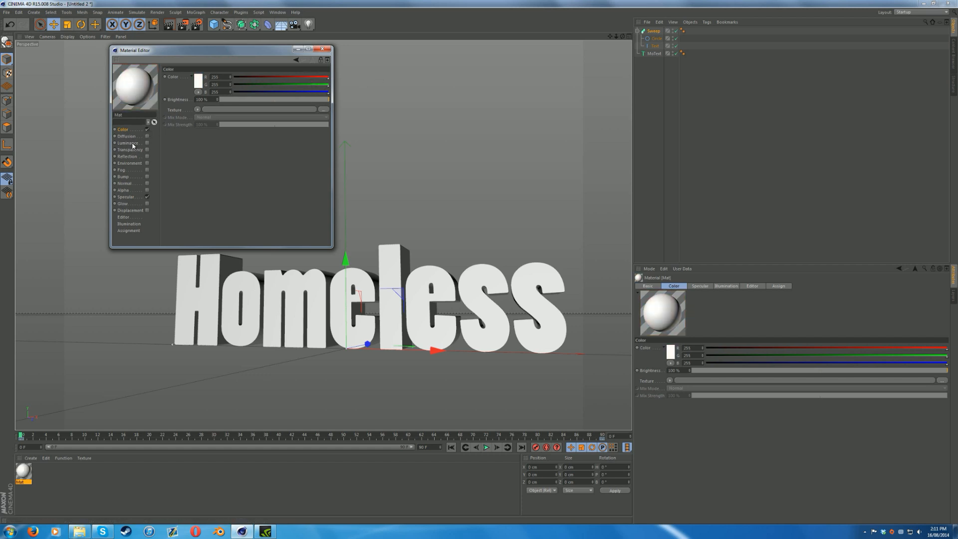
- Enable the material's Luminance channel with a bright green colour
click(128, 143)
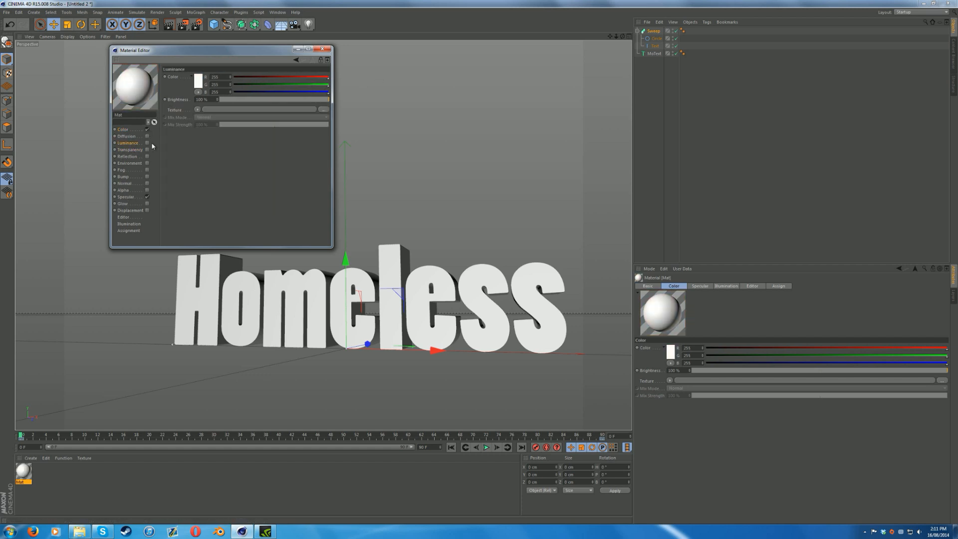
click(193, 76)
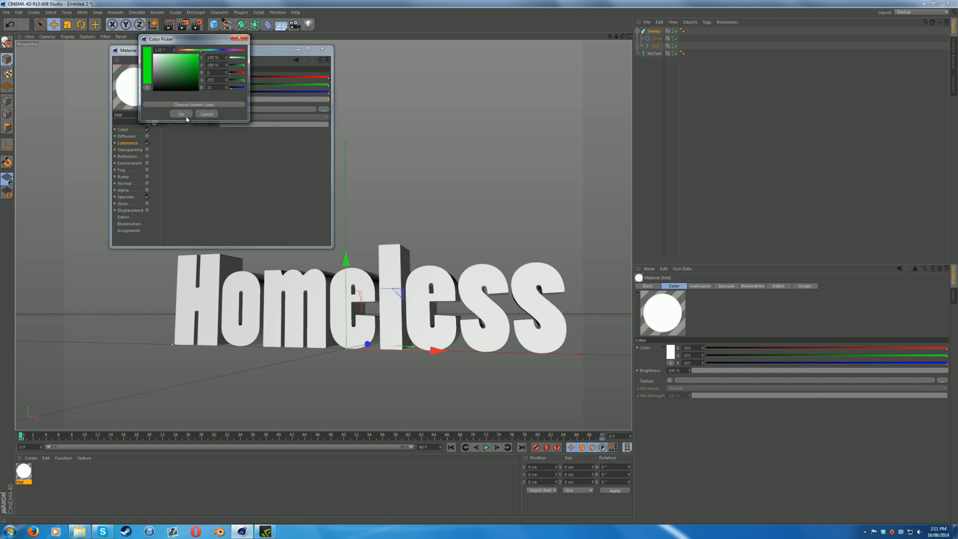
click(180, 113)
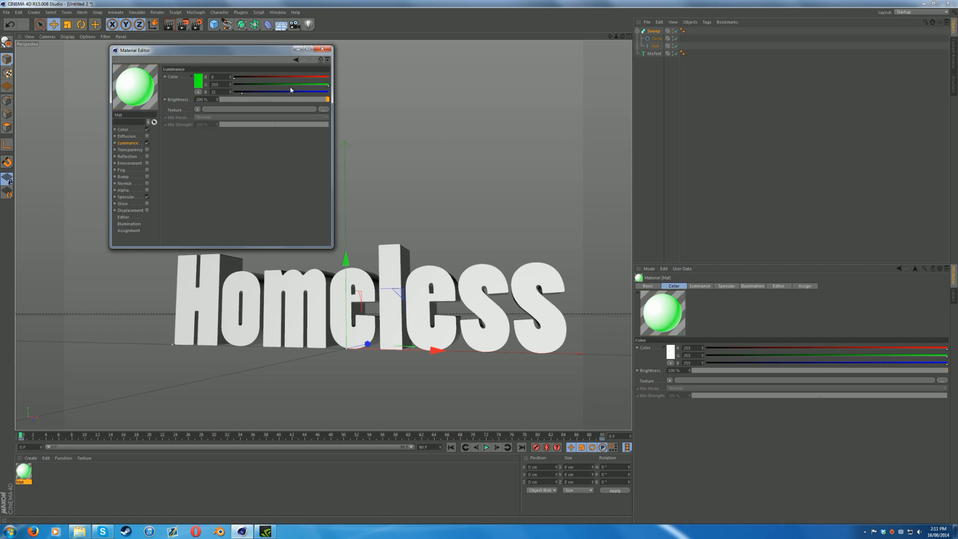
click(326, 47)
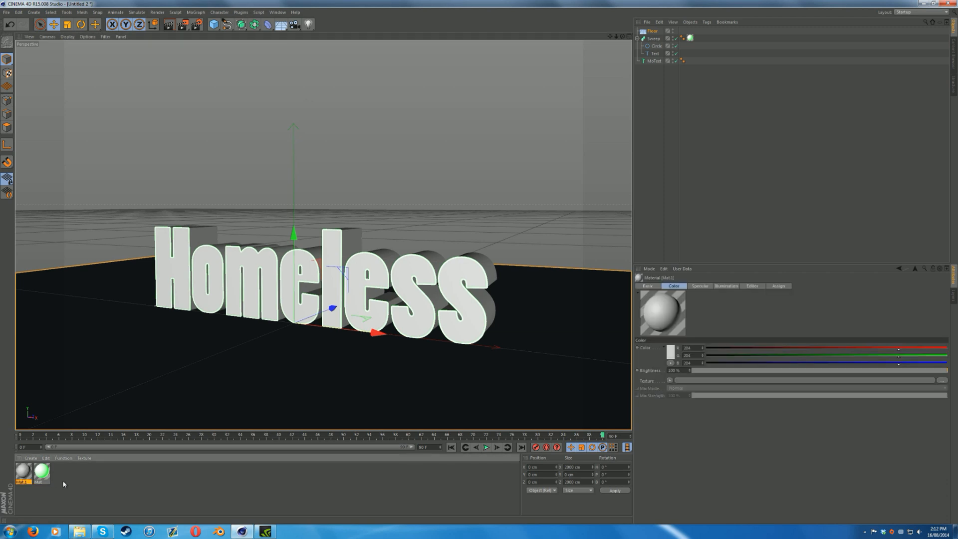
- Turn on the Reflection channel for the floor's Mat.1 material
double_click(22, 482)
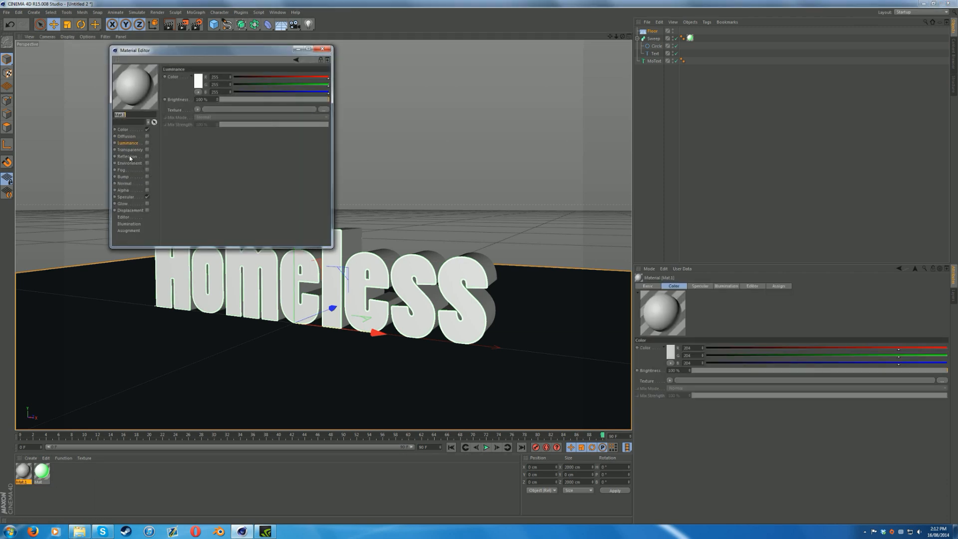
click(127, 156)
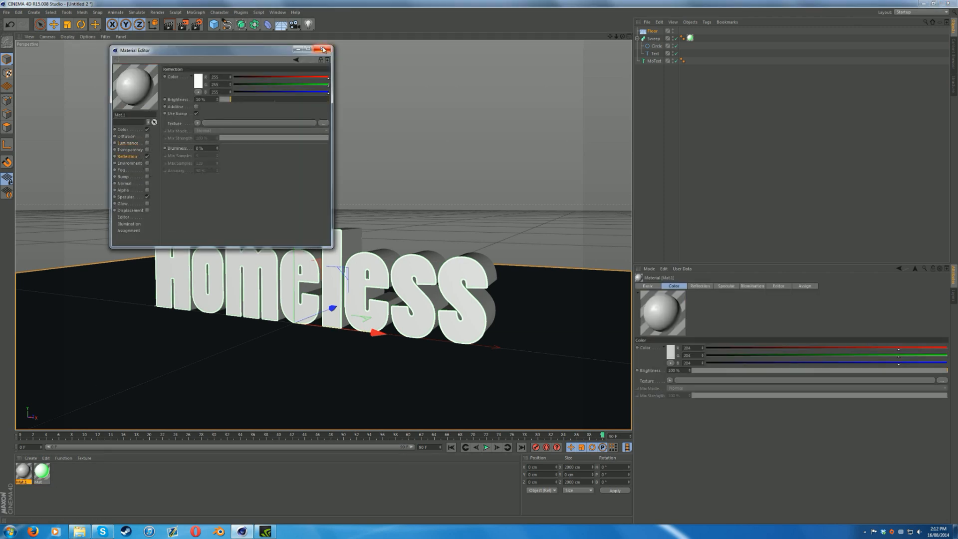
click(323, 48)
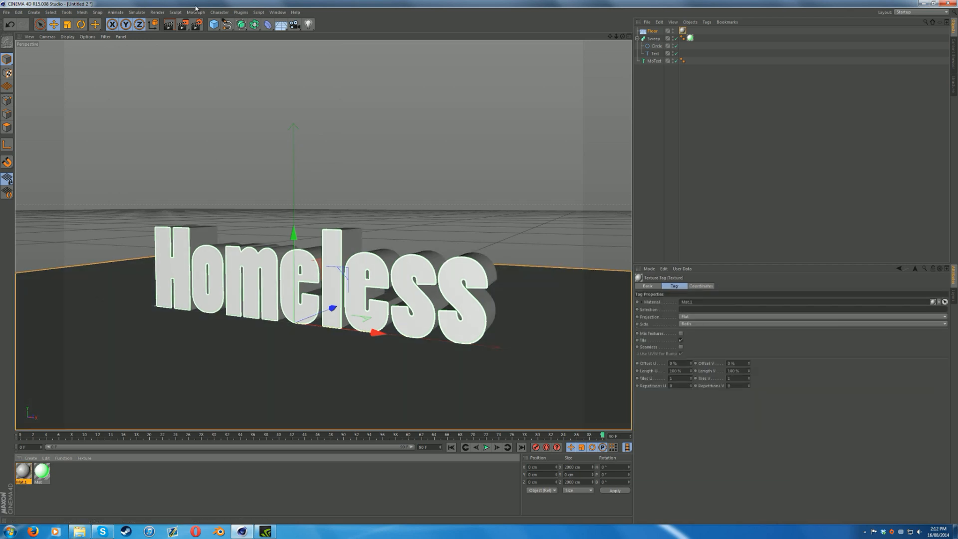
- Add the Ambient Occlusion effect in Render Settings
click(166, 24)
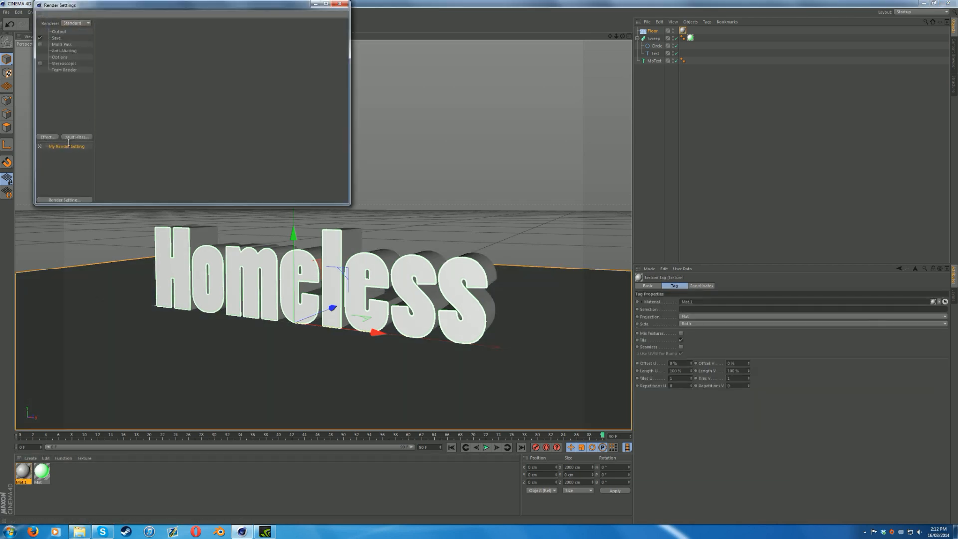
click(48, 136)
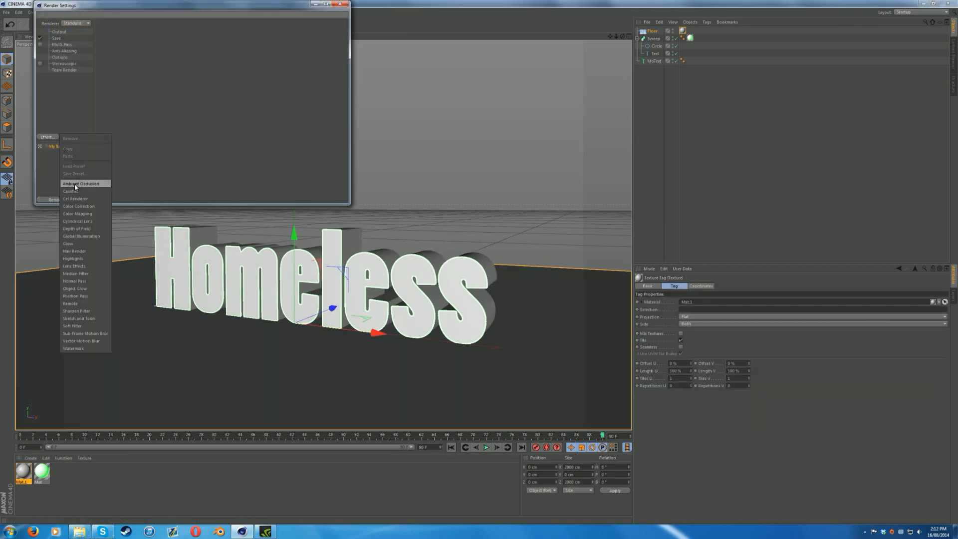
click(80, 183)
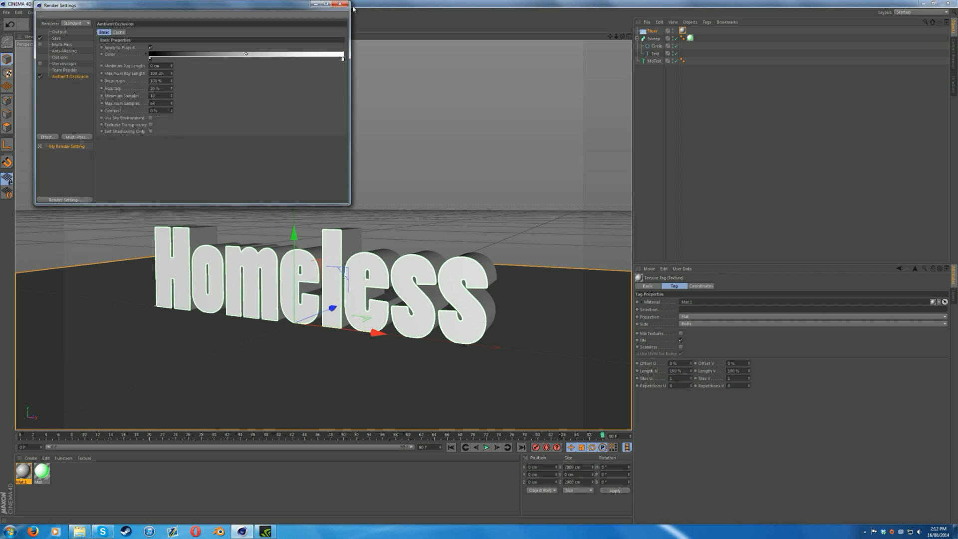
click(339, 4)
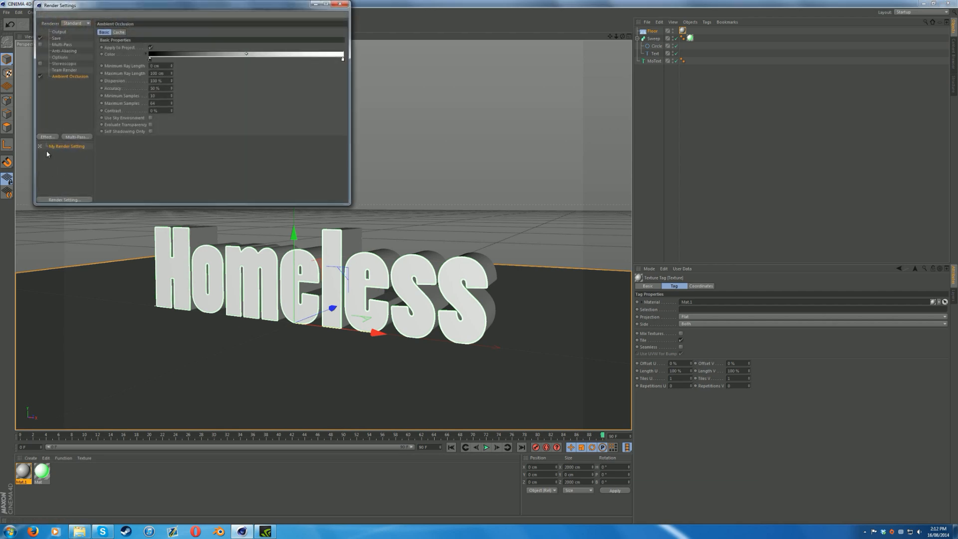
- Add Global Illumination using Irradiance Cache (Legacy) as primary method, adjusting samples
click(48, 136)
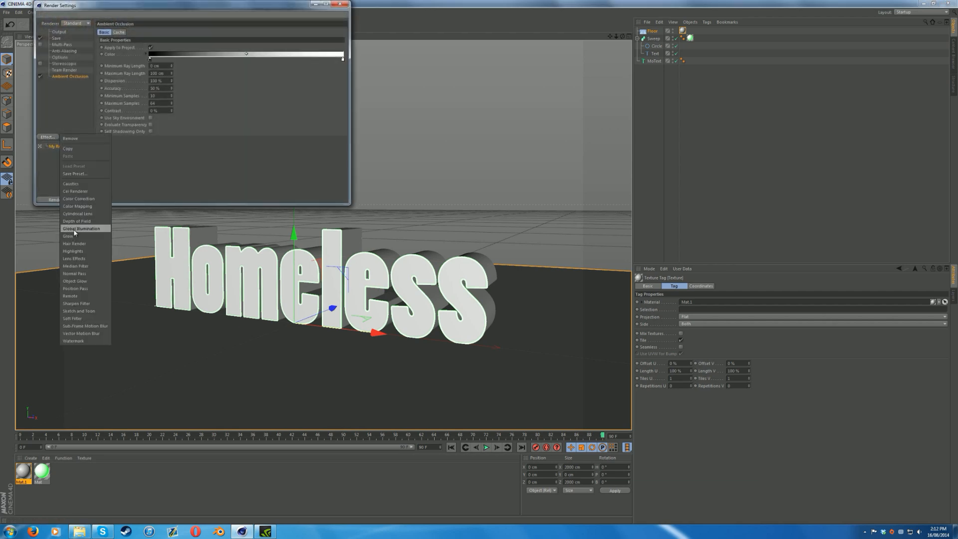
click(83, 228)
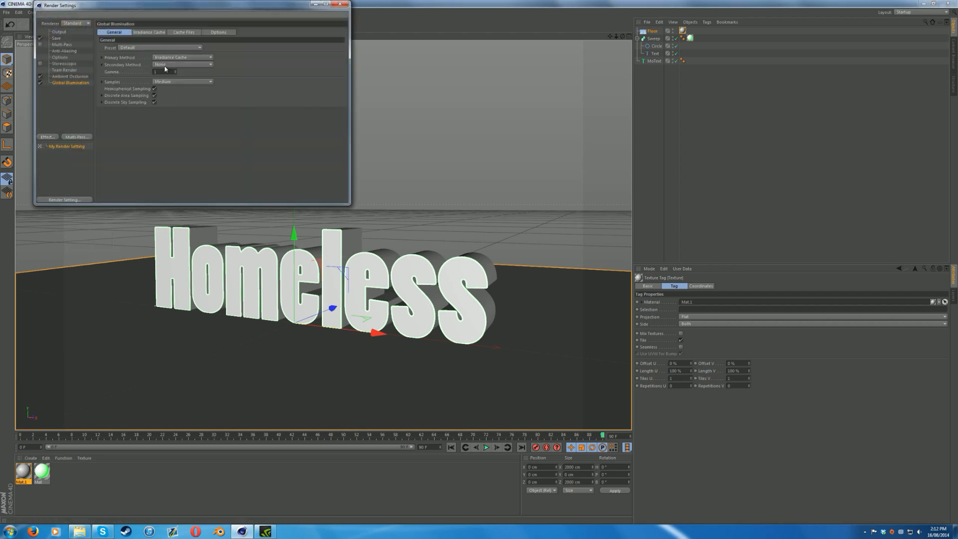
click(206, 58)
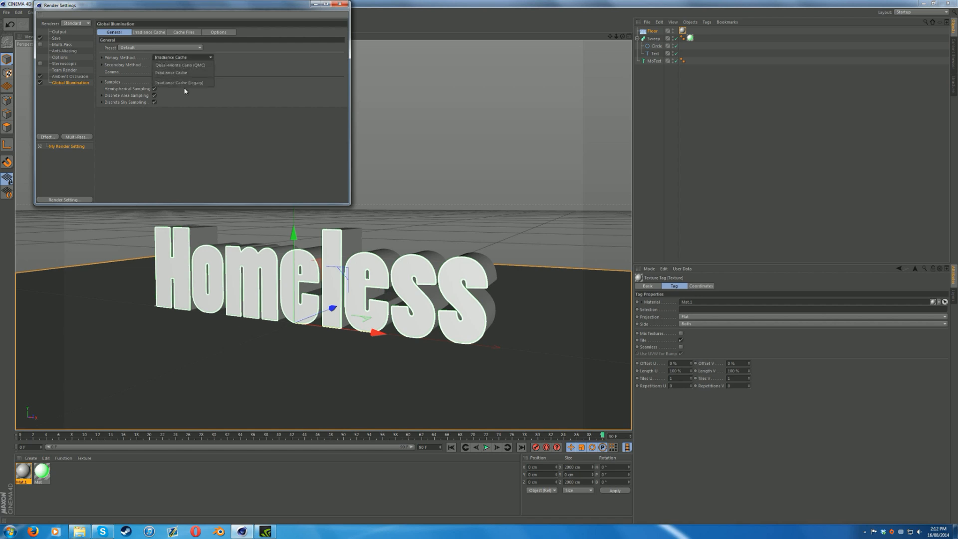
click(179, 82)
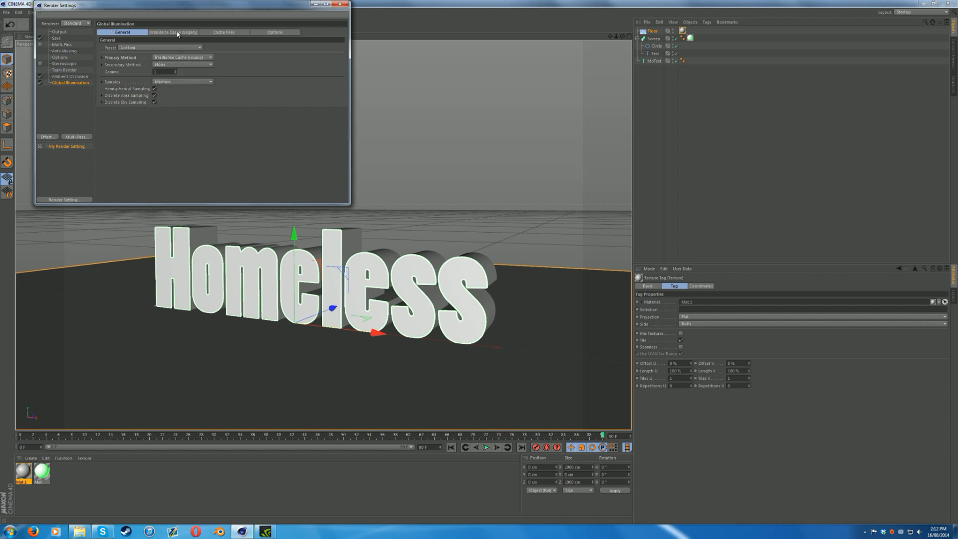
click(182, 81)
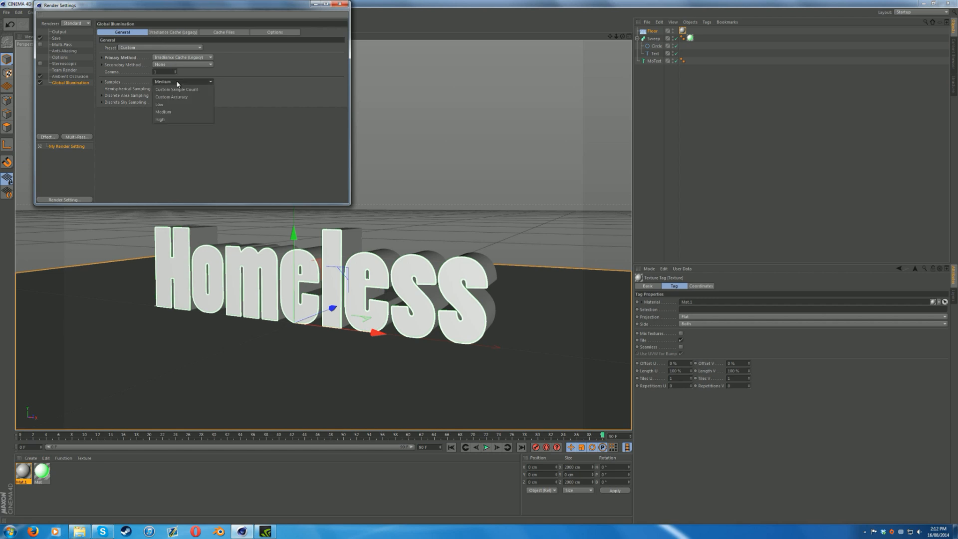
click(173, 32)
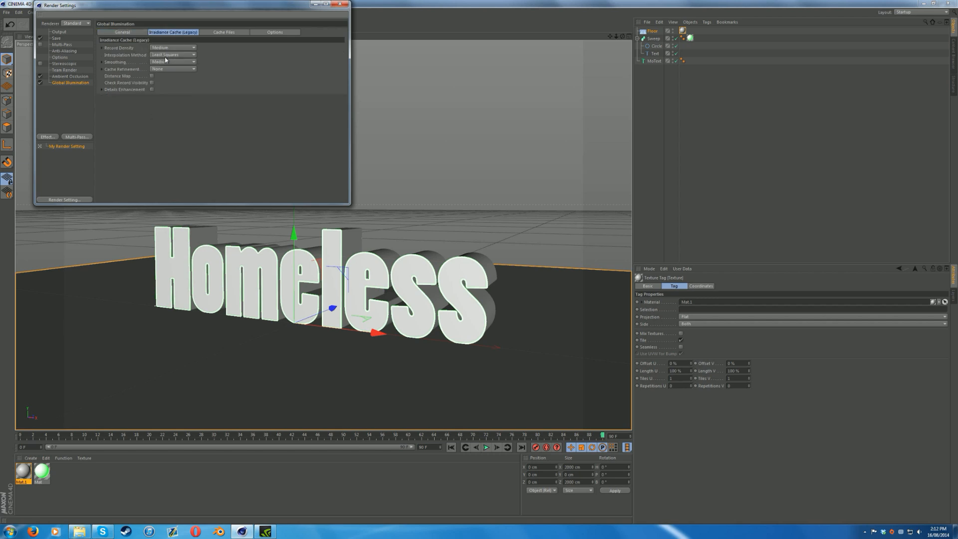
click(172, 48)
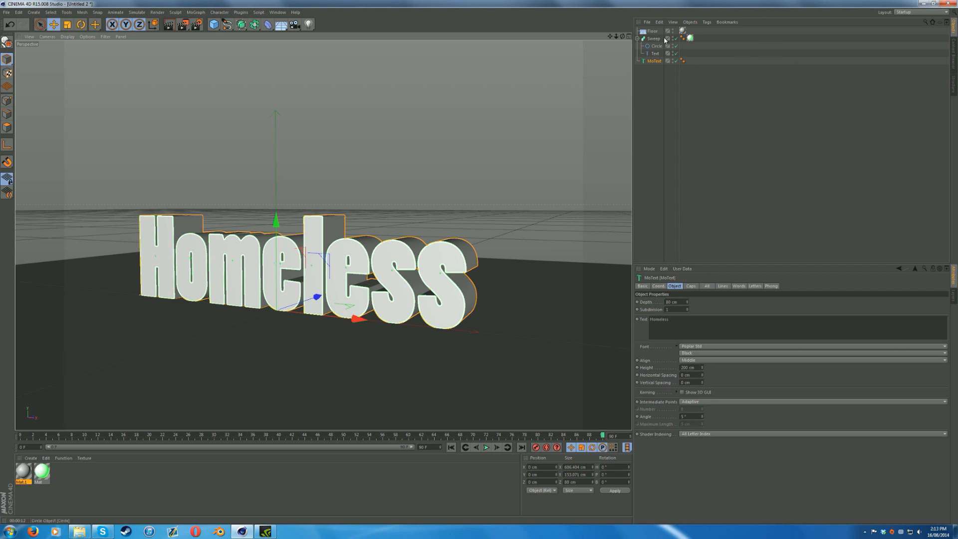
click(656, 46)
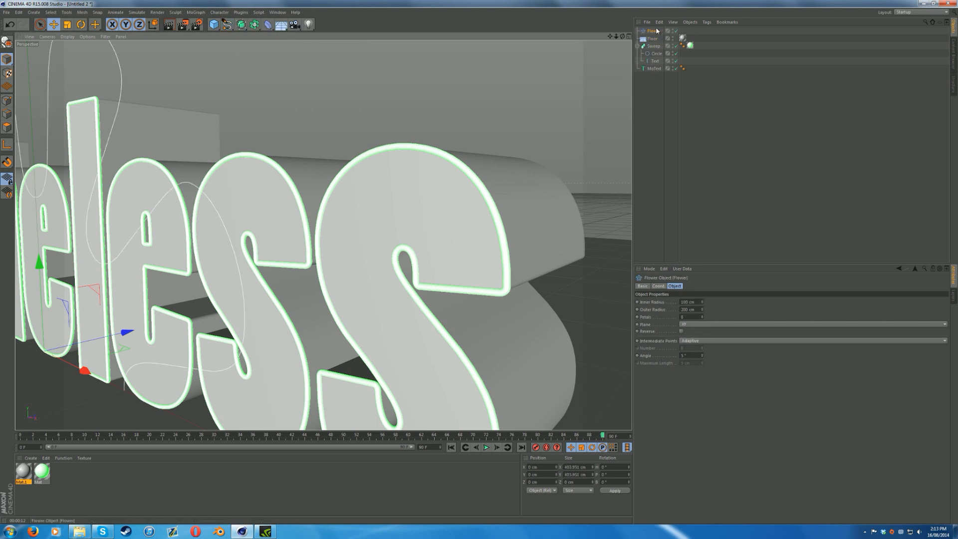
click(653, 53)
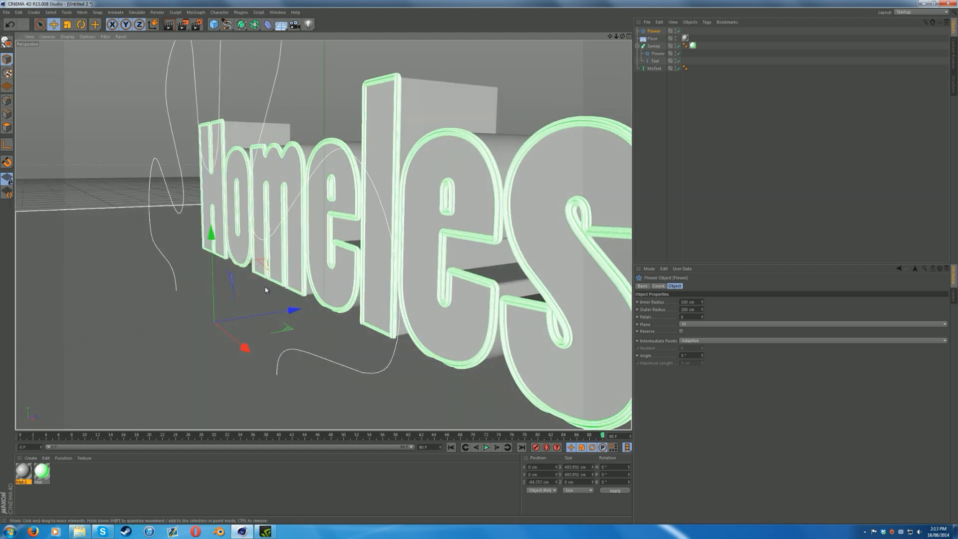
click(79, 25)
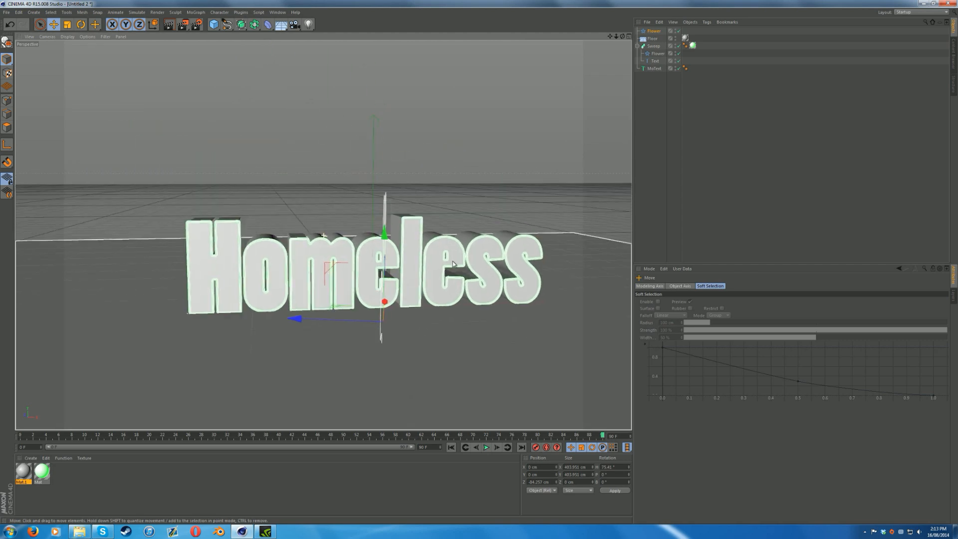
- Render the view to preview the glowing green Homeless outline and floor reflection
click(169, 25)
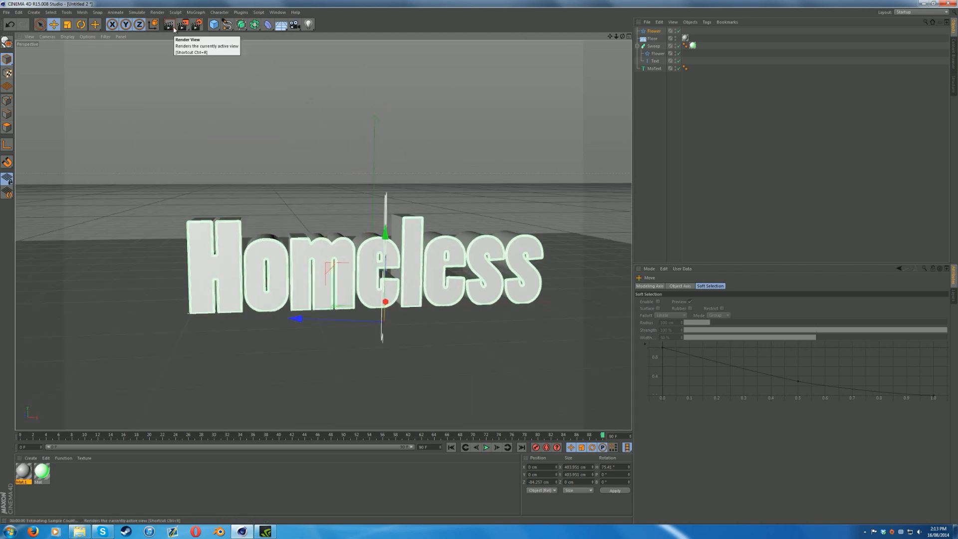
click(170, 24)
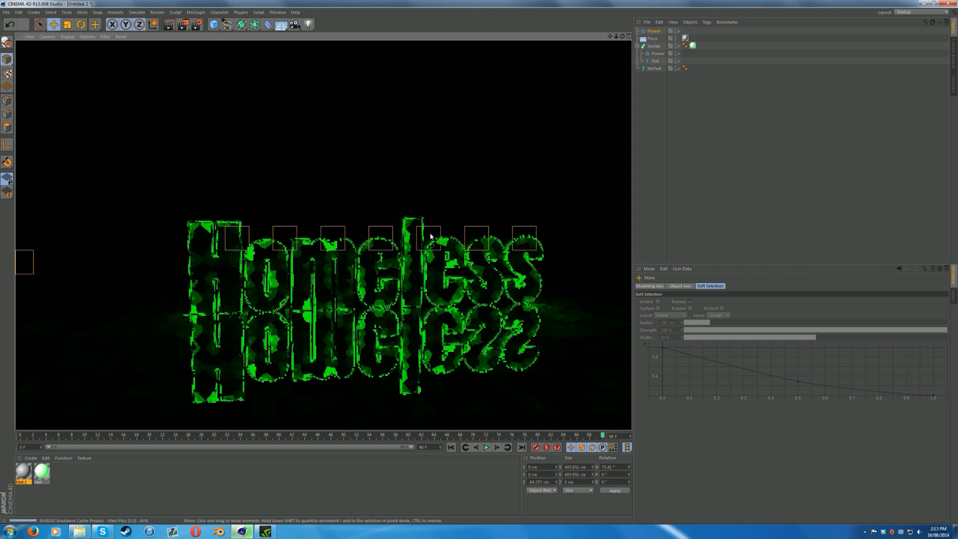